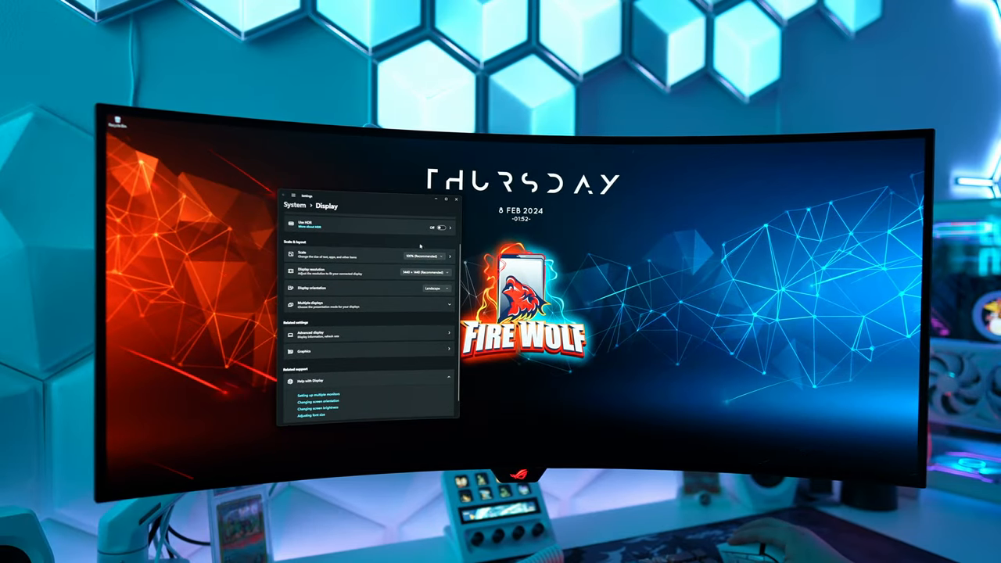
- Check the Scale dropdown, then show the PG34WCDM's advanced display details at 3440×1440, 59.97 Hz
click(430, 256)
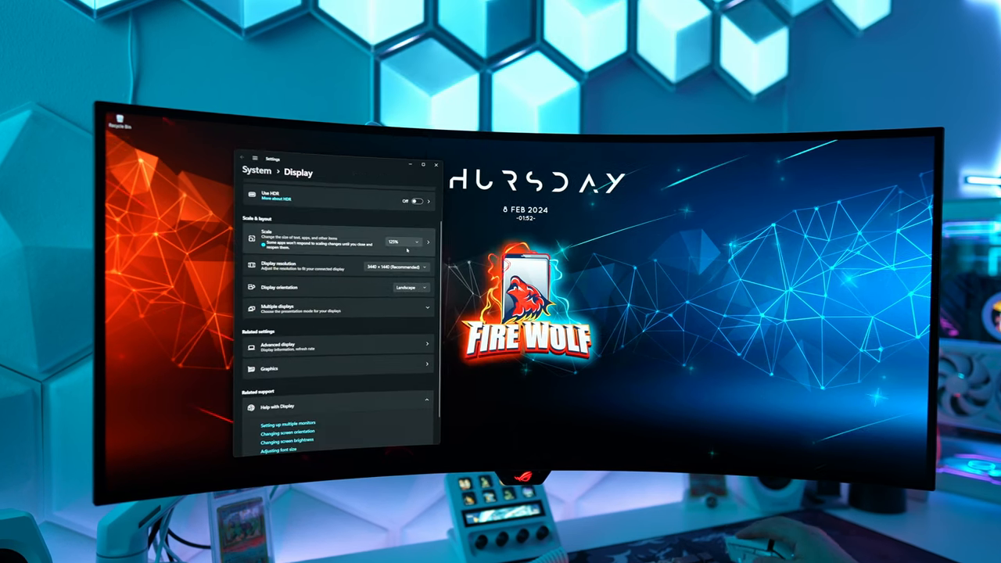
click(410, 240)
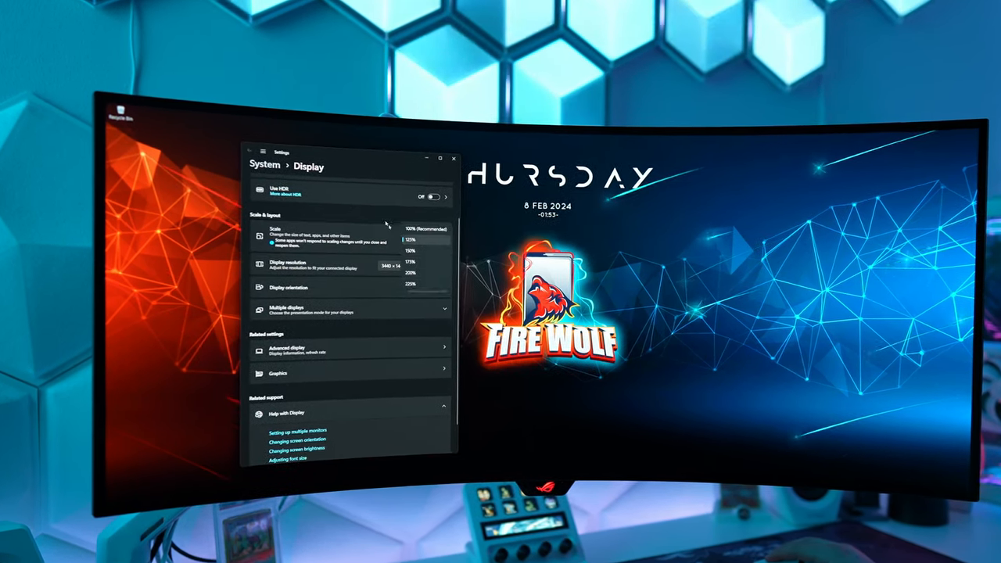
click(404, 266)
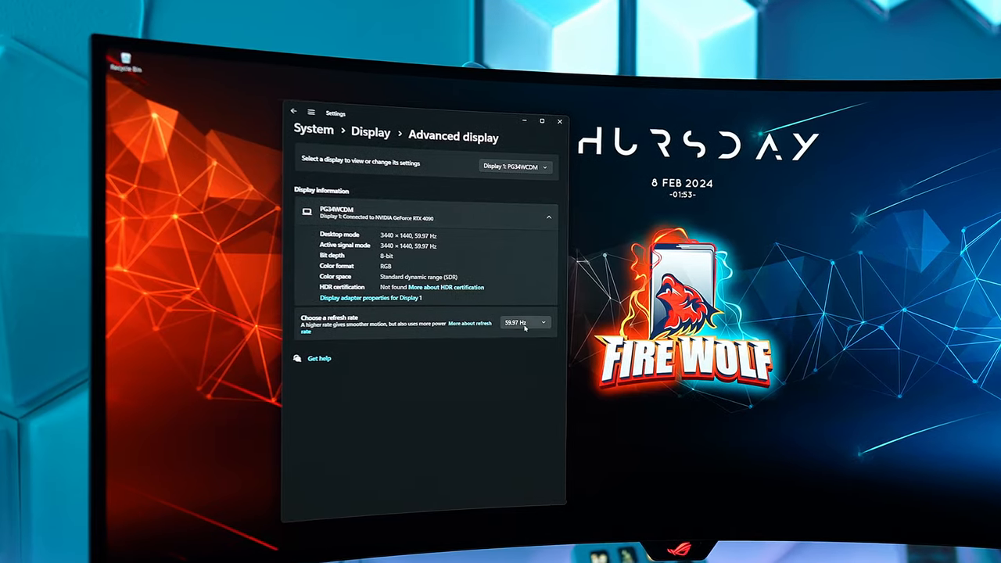
- Raise the monitor's refresh rate from 59.97 Hz to 239.96 Hz
click(524, 322)
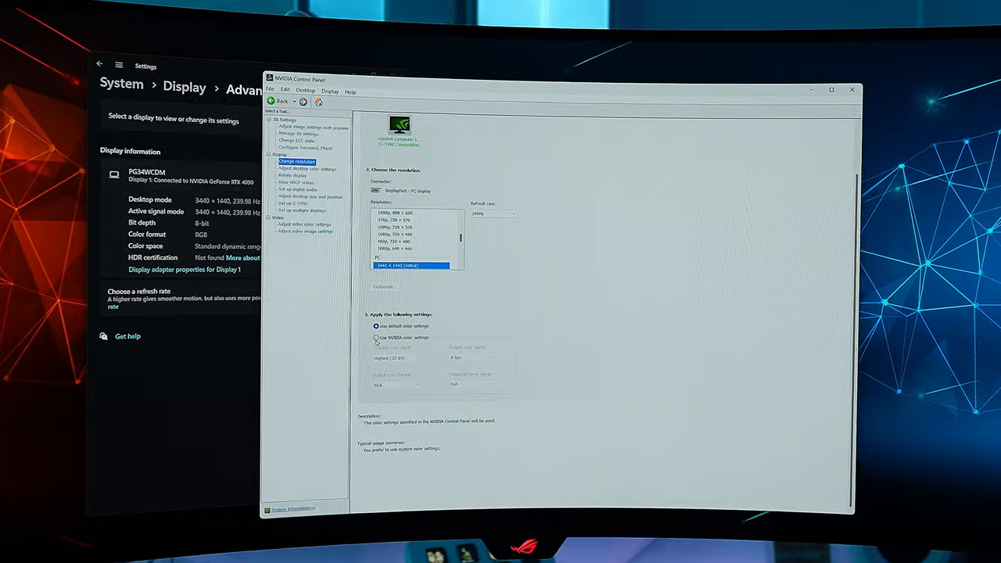
- Return from NVIDIA Control Panel's 3440 × 1440 resolution page to the Windows advanced display settings
click(376, 338)
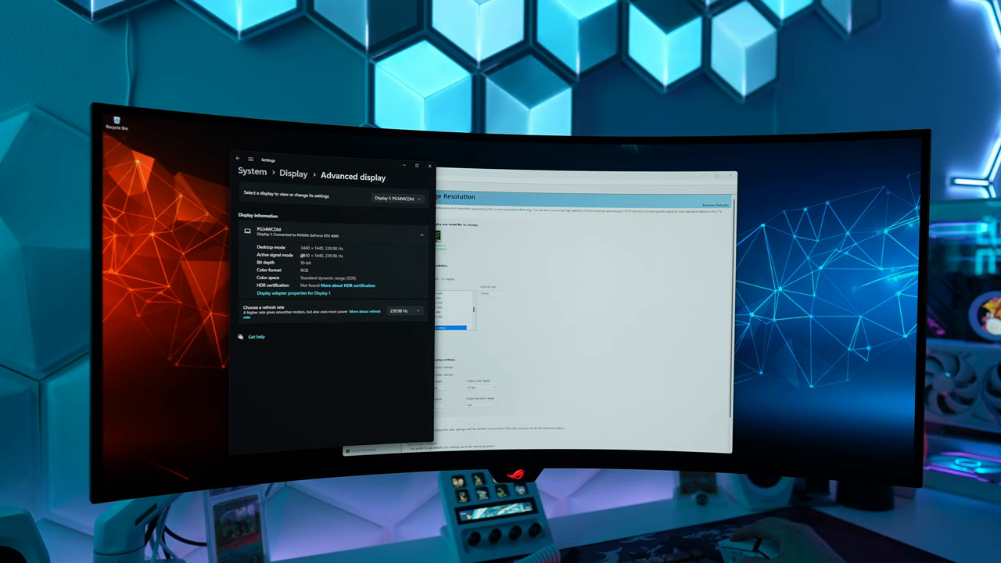
click(374, 228)
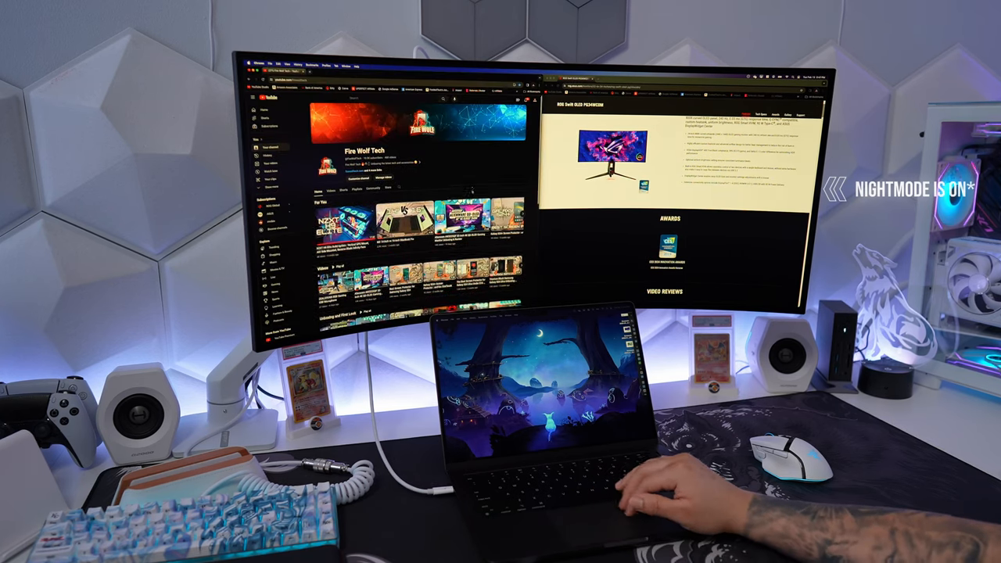
- Show the OSD System Setup page with language, sound and proximity sensor options
scroll(down, 3)
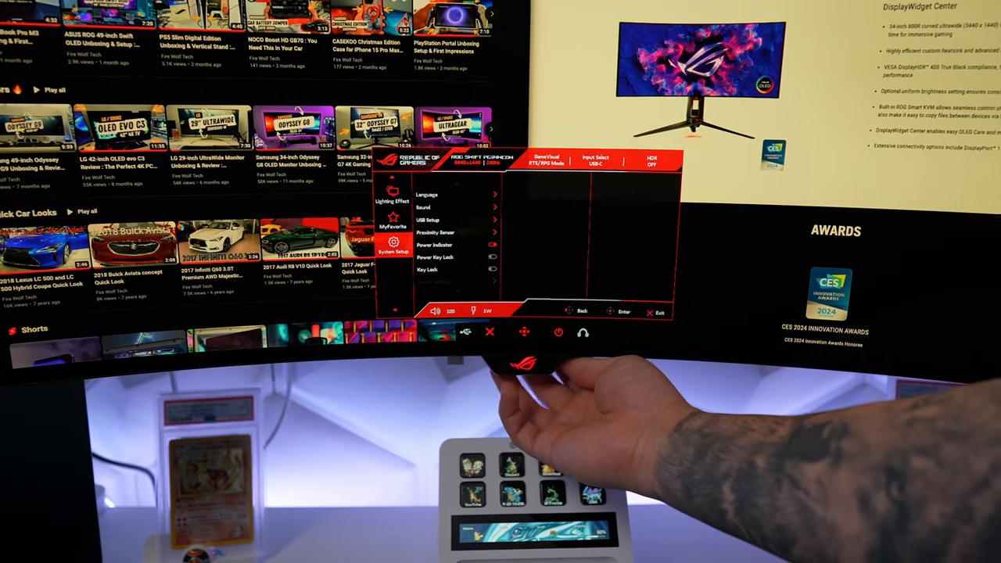
click(429, 219)
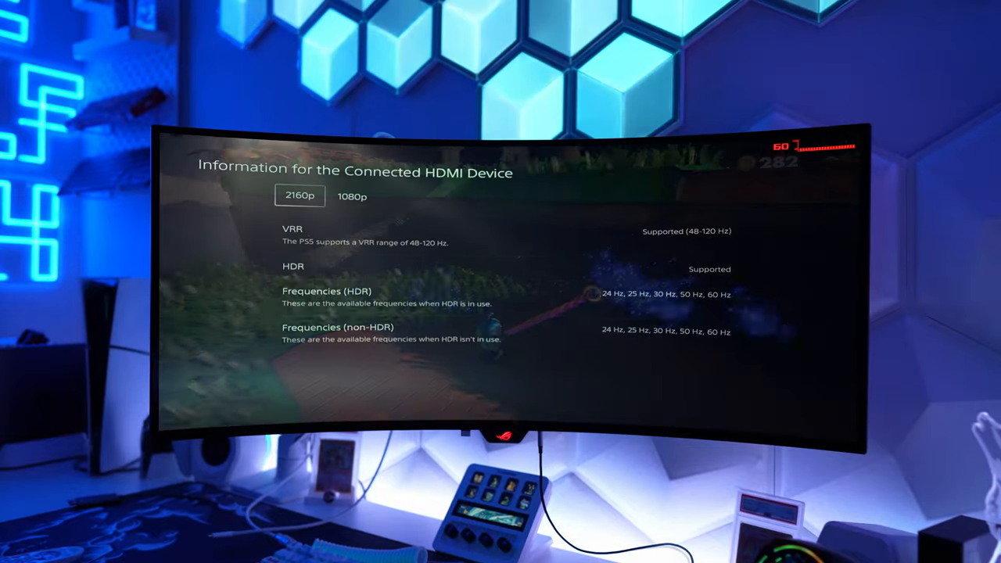
click(352, 197)
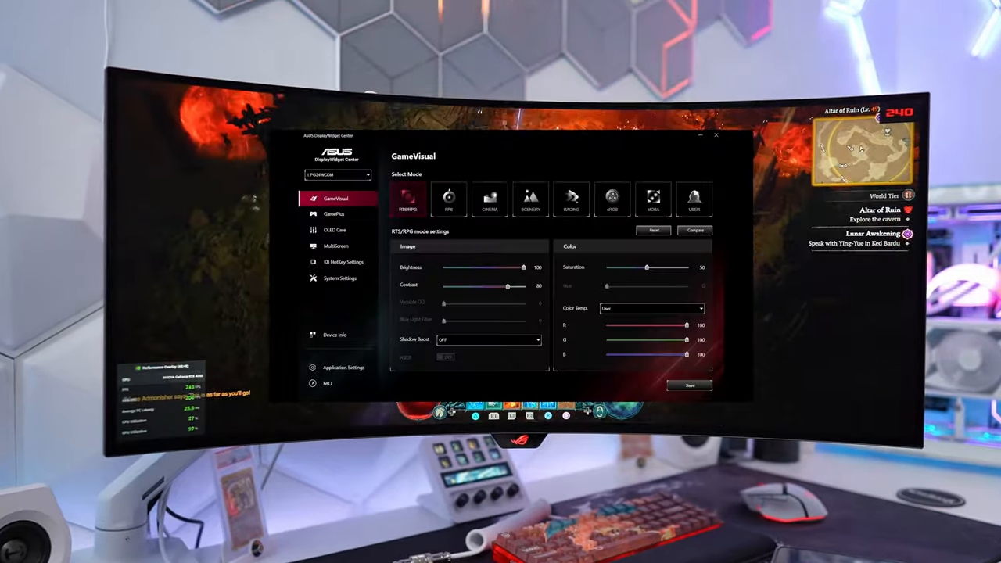
- Show OLED Care settings: screen saver on, pixel cleaning, 8-hour reminder, medium screen move
click(333, 213)
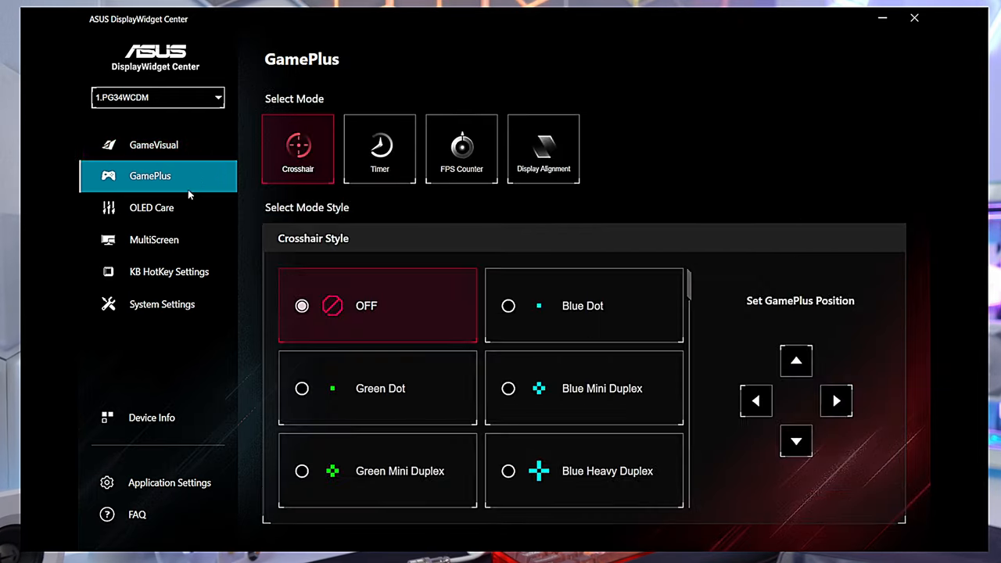
click(152, 206)
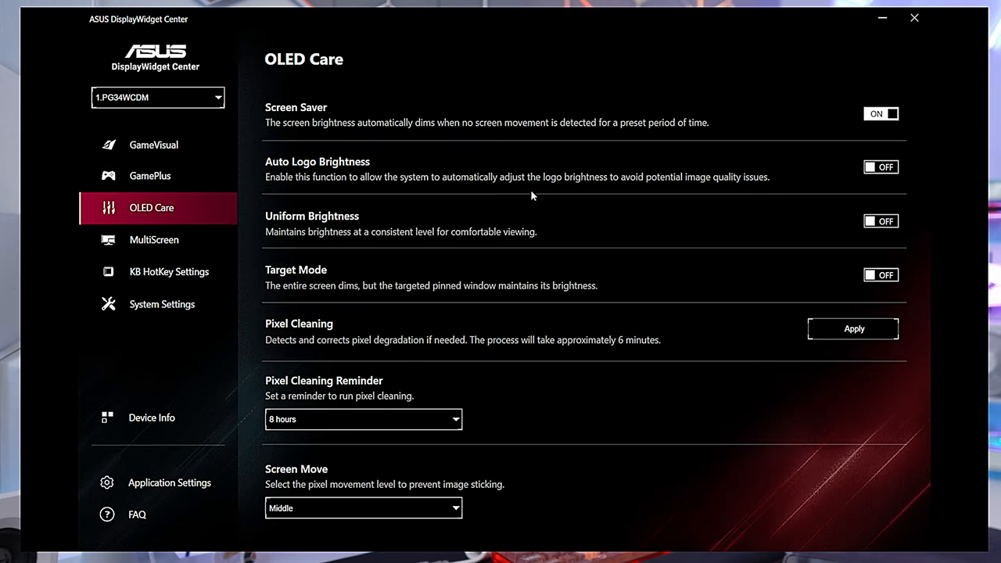
mouse_move(332, 338)
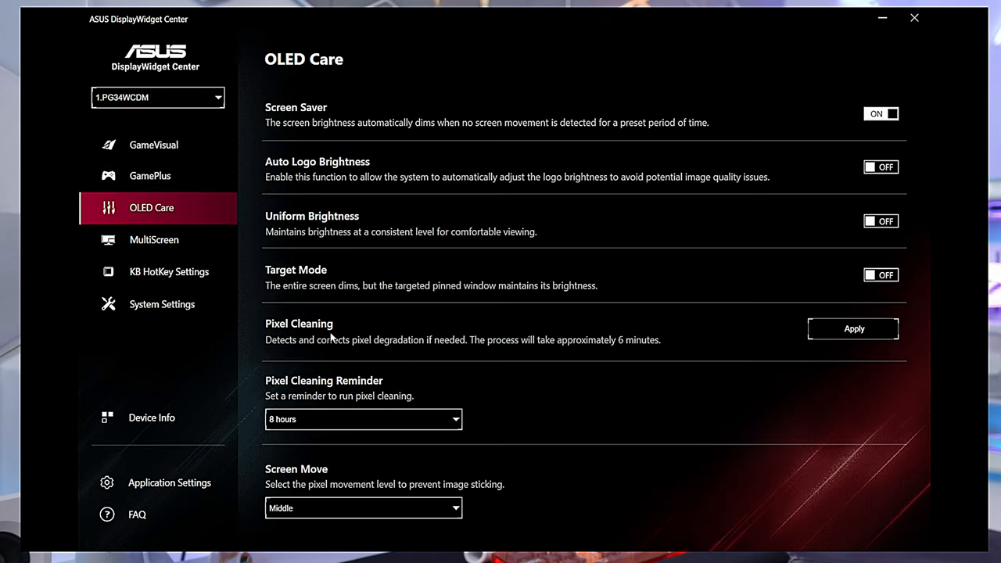
mouse_move(669, 353)
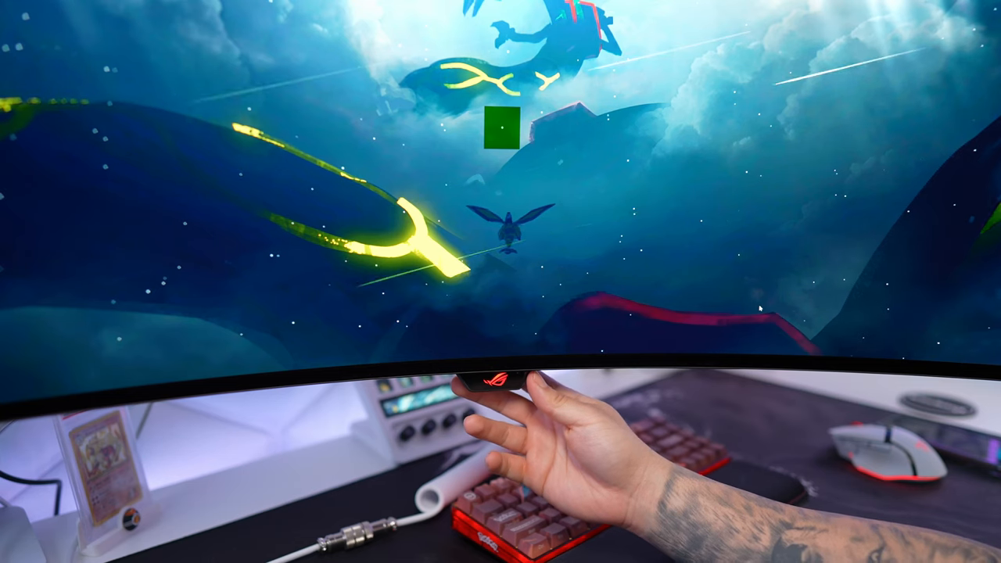
- Bring up the OSD menu on Gaming, then move to the Image settings category
click(497, 392)
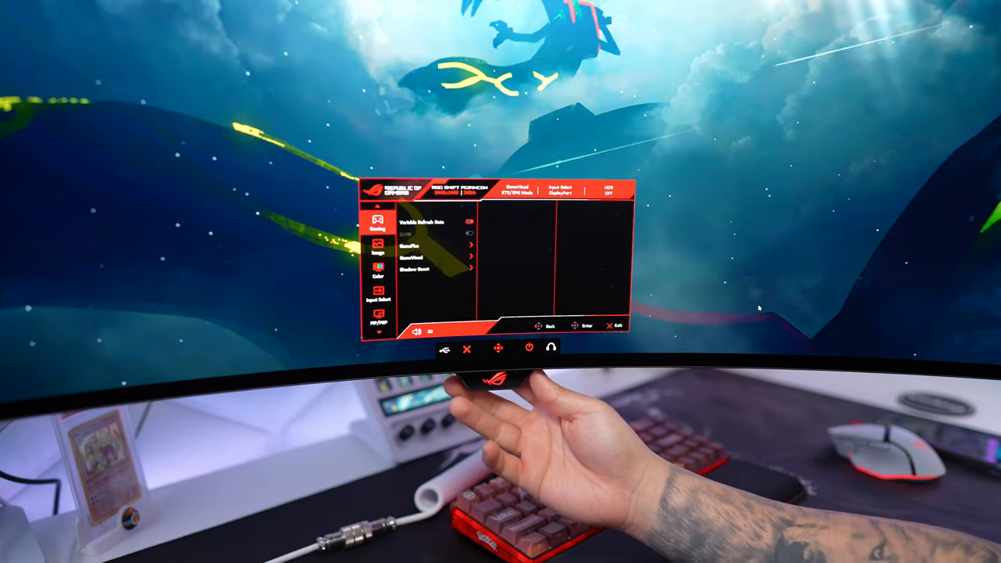
click(379, 247)
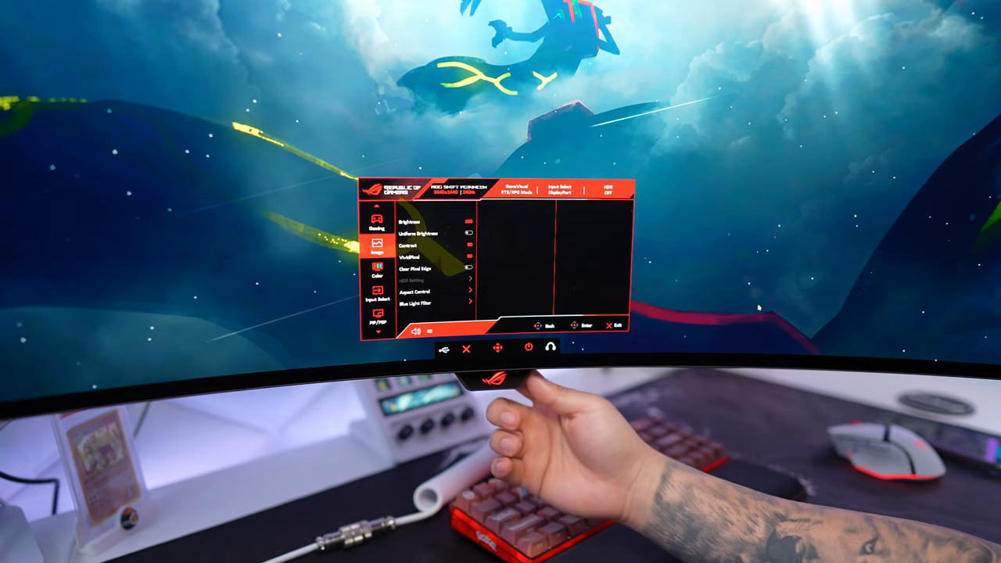
- Show Input Select with auto detection, DisplayPort and HDMI, then the GamePlus settings
click(374, 275)
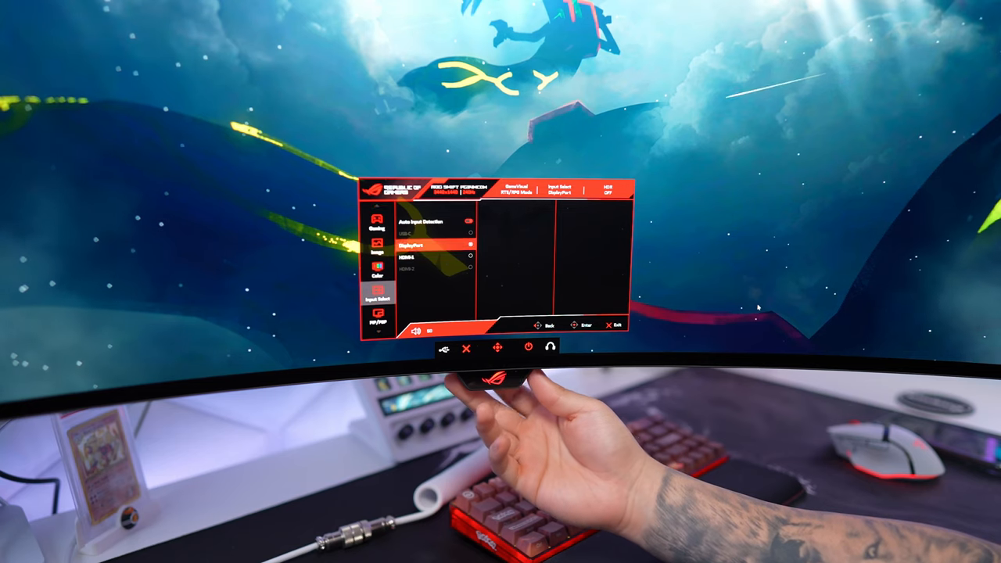
click(378, 319)
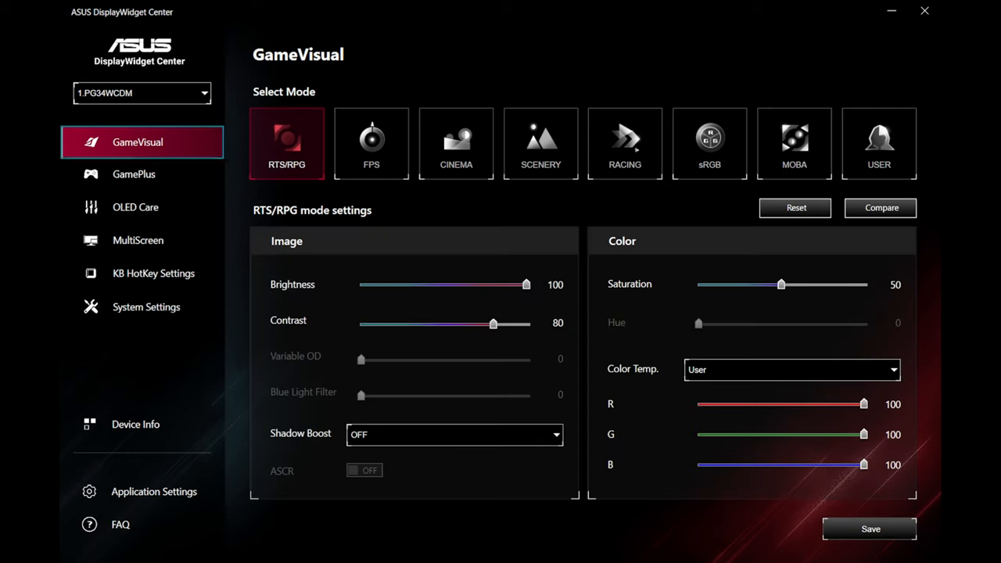
mouse_move(134, 174)
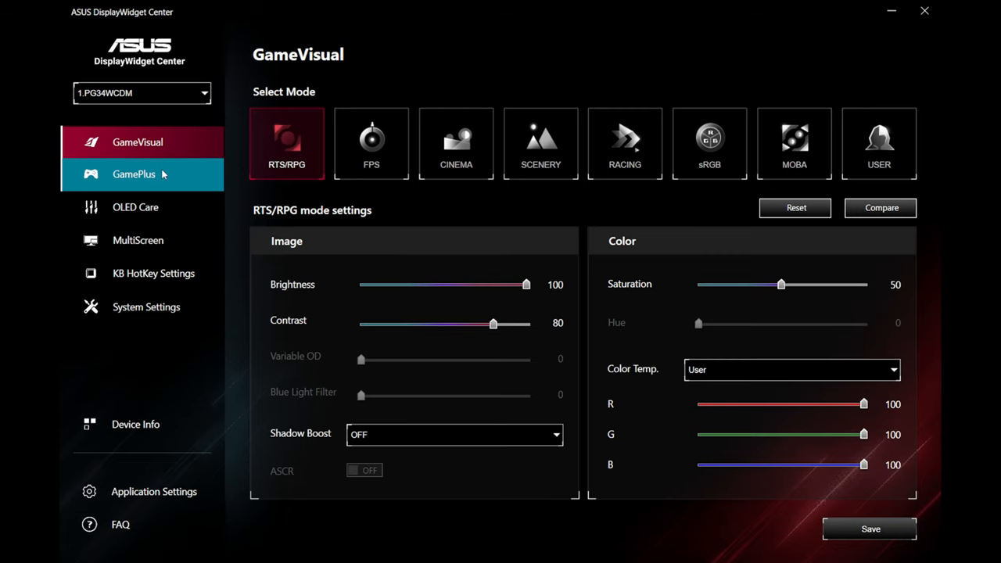
click(135, 207)
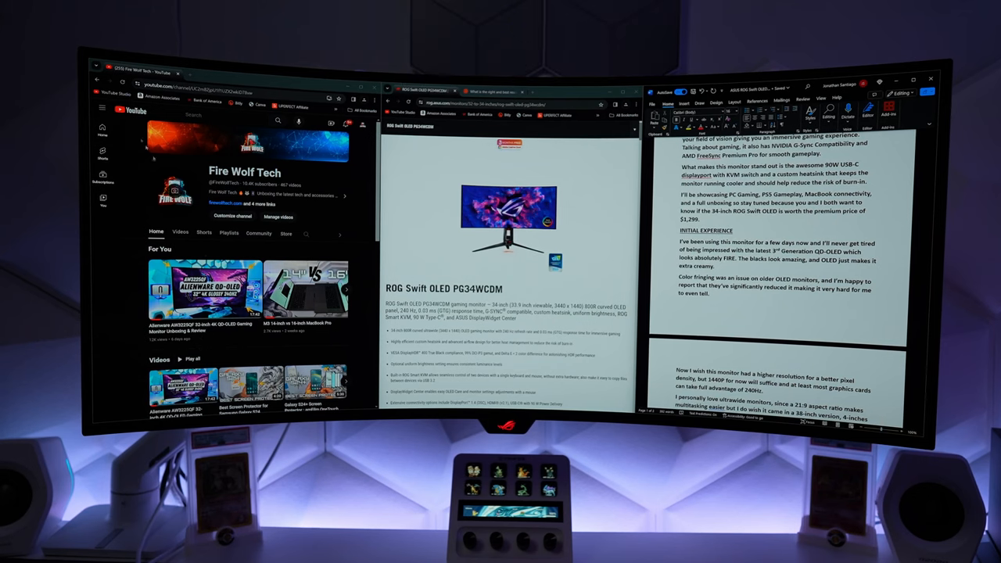
- Scroll both Chrome windows to the TRANSCENDENCE feature section and more channel videos
scroll(down, 3)
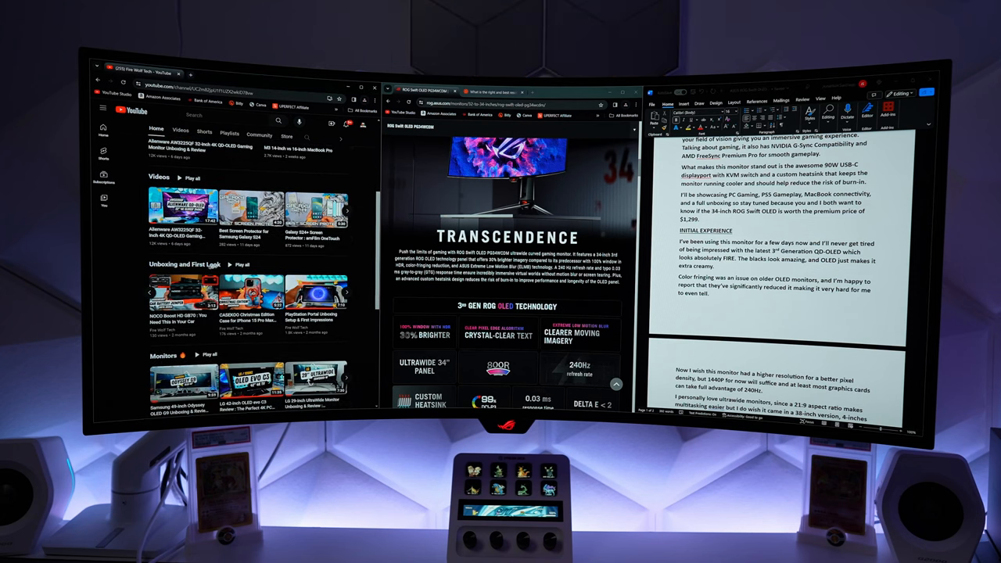
scroll(down, 3)
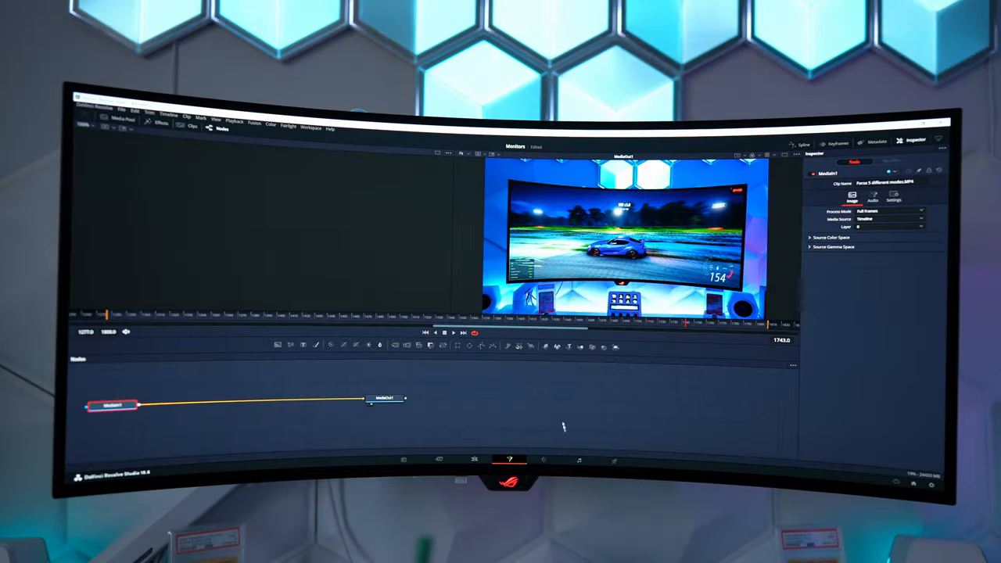
- Switch to the Fairlight audio page showing the timeline's audio tracks
click(579, 460)
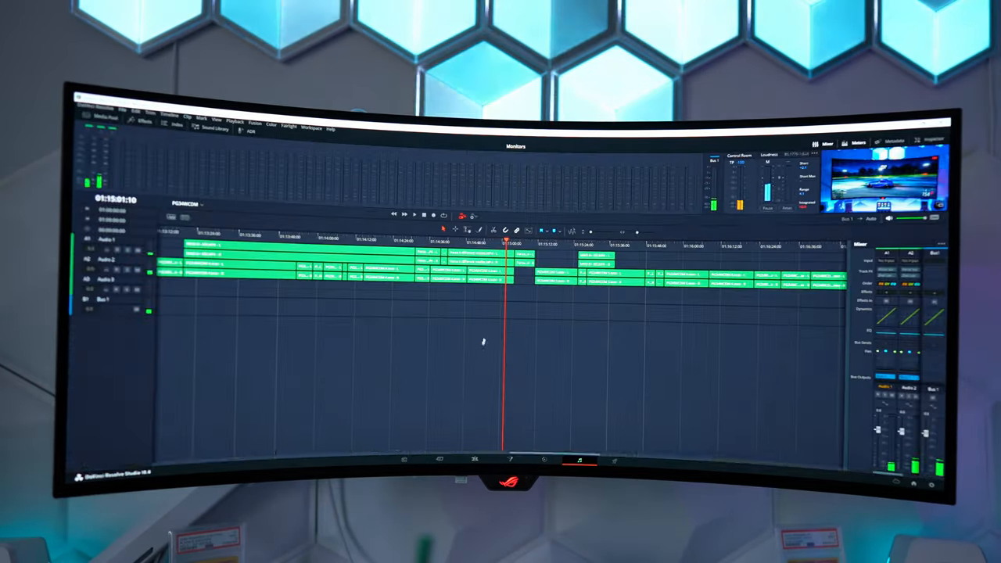